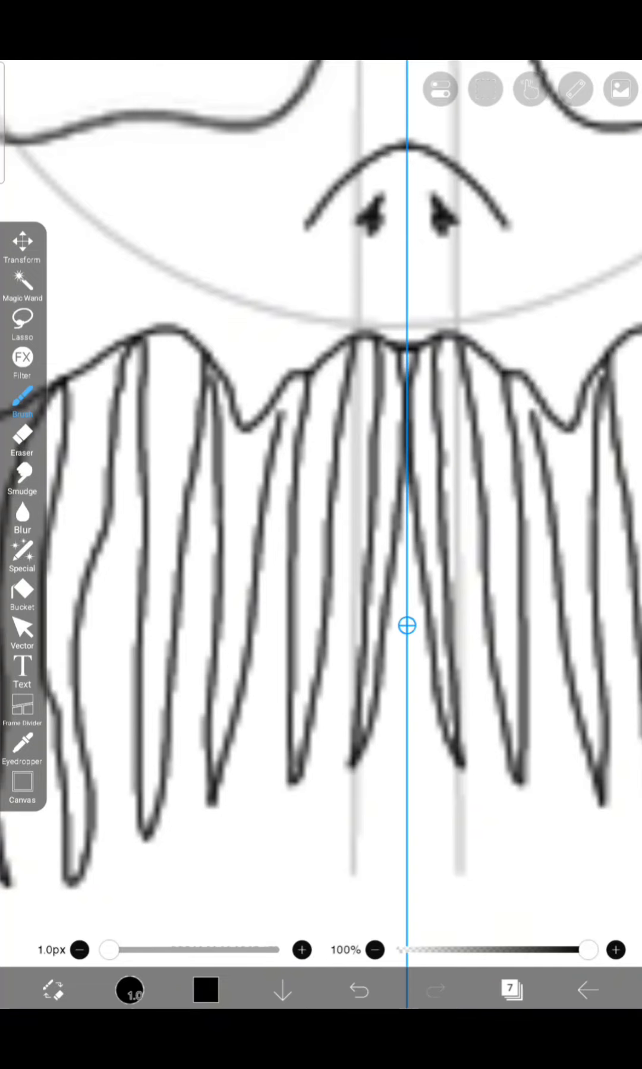
Draw the gaping toothy mouth, then outline the tail, neck, body and legs
{"action": "left_click", "coordinate": [510, 990]}
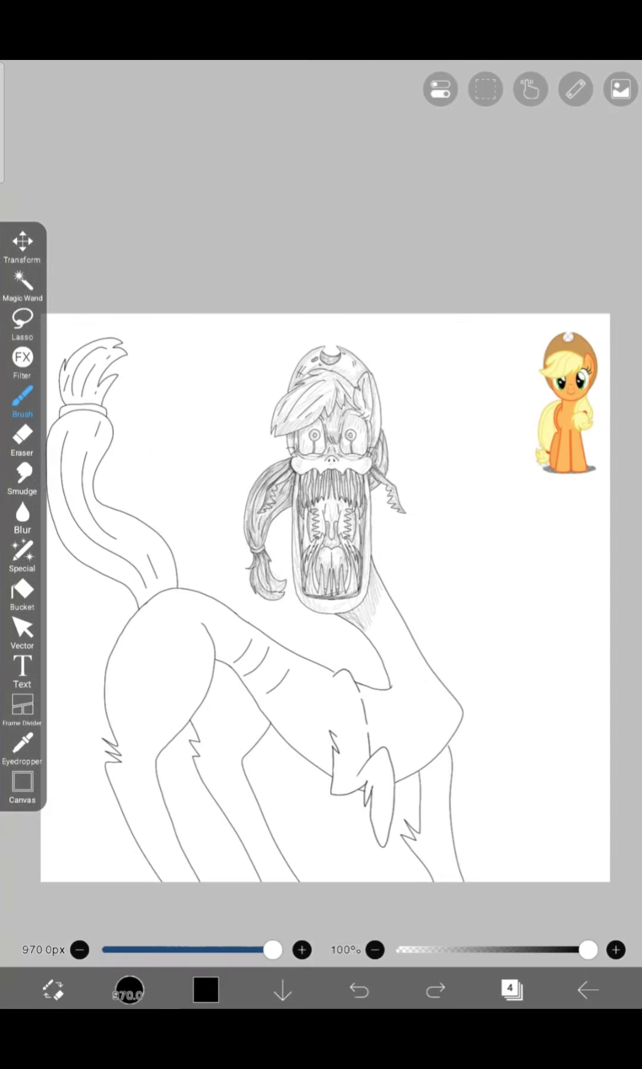
Hatch thin pencil shading over the tail, neck, body and legs of the creature
{"action": "left_click", "coordinate": [435, 990]}
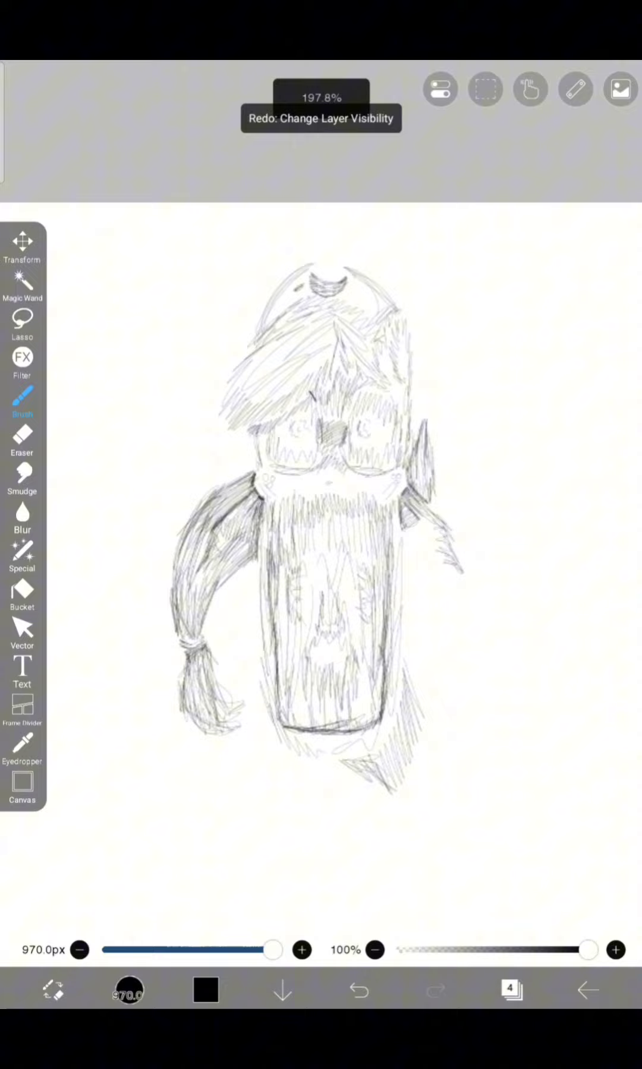
{"action": "left_click", "coordinate": [508, 990]}
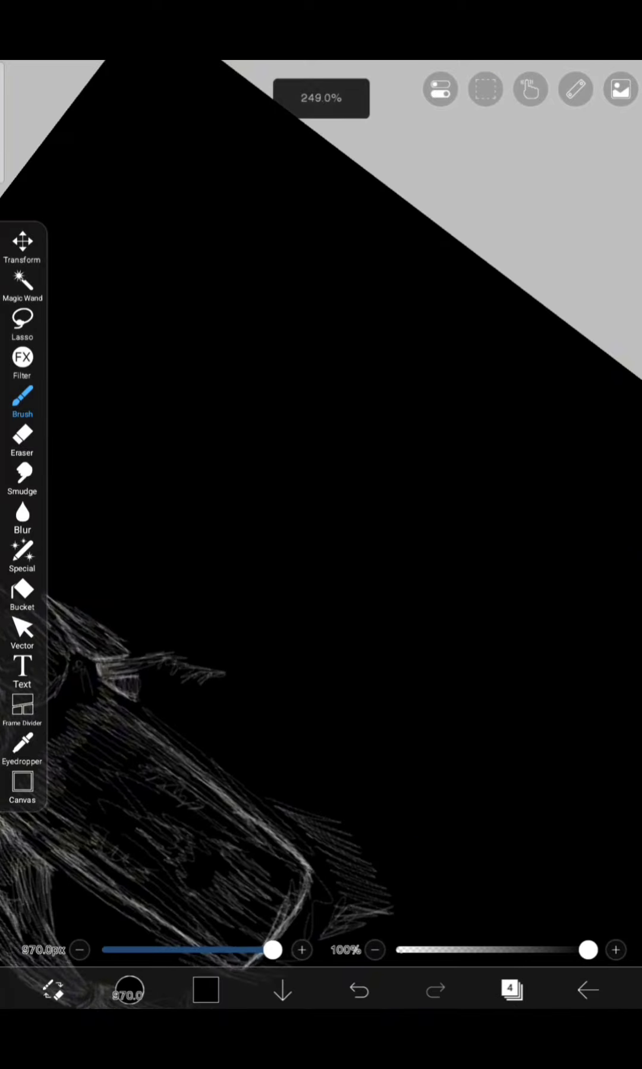
{"action": "left_click", "coordinate": [359, 990]}
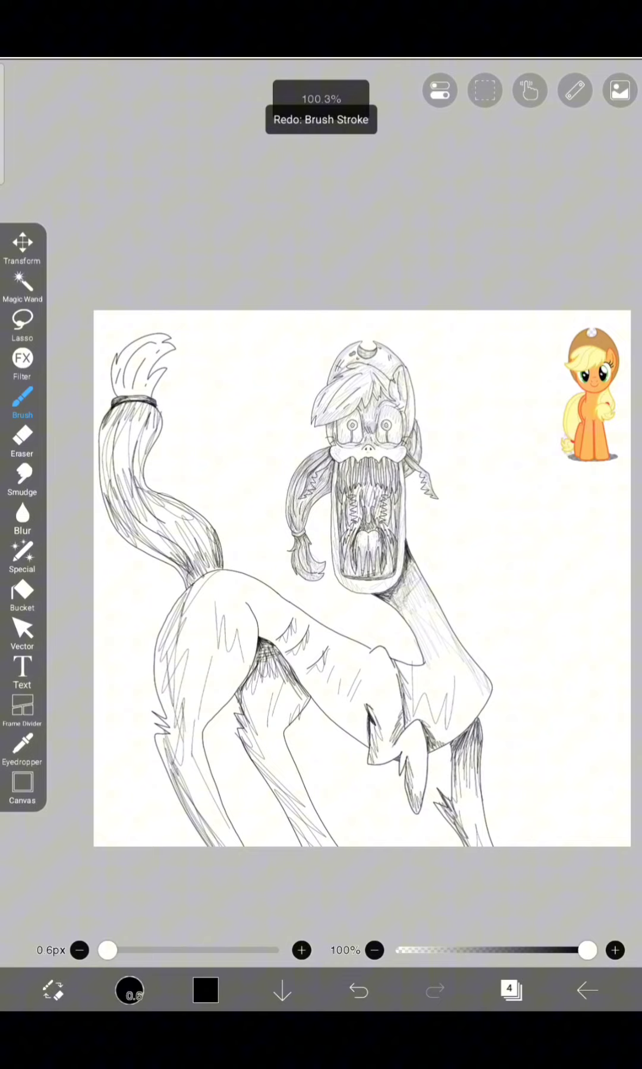
{"action": "scroll", "scroll_direction": "down", "scroll_amount": 3}
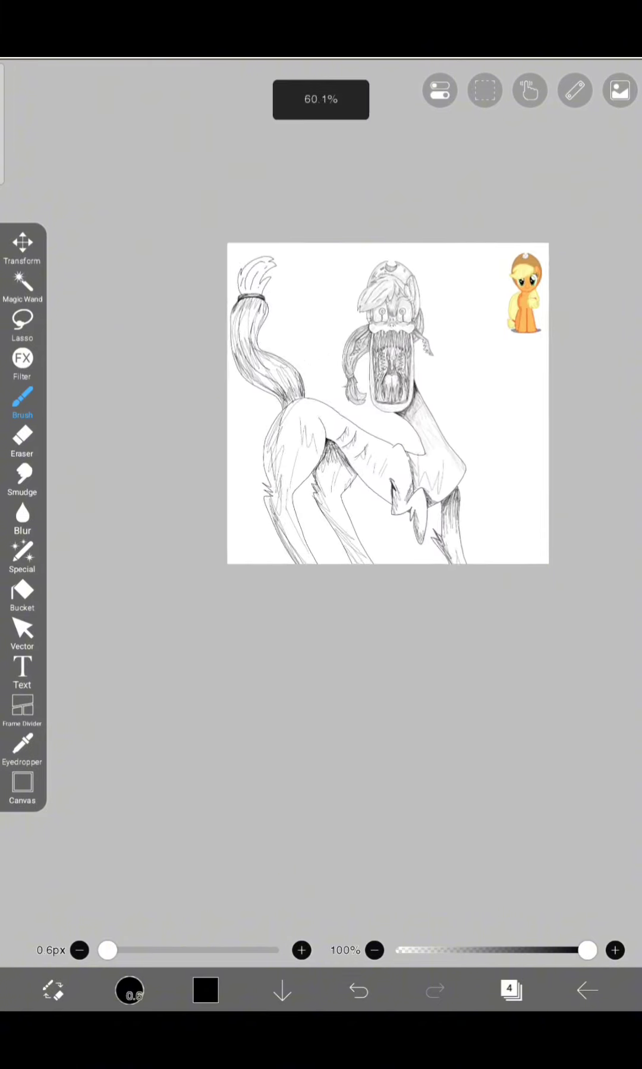